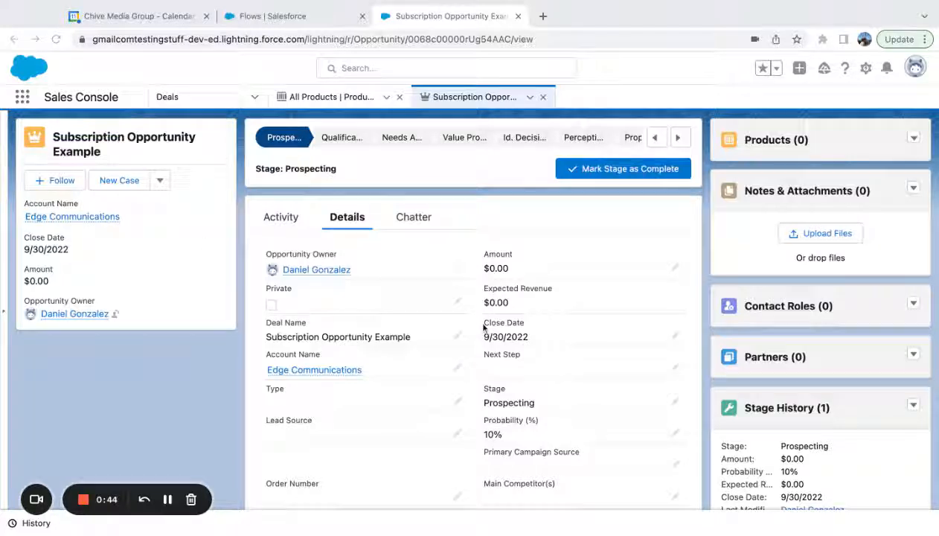
pyautogui.moveTo(710, 223)
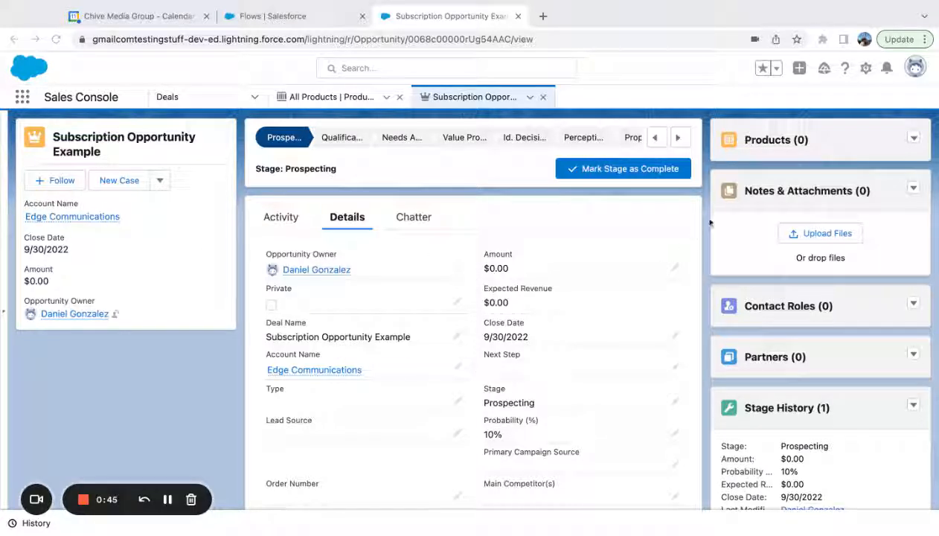
# - Add one Subscription product at quantity 1 and $1,000 to the Subscription Opportunity Example deal
pyautogui.click(913, 139)
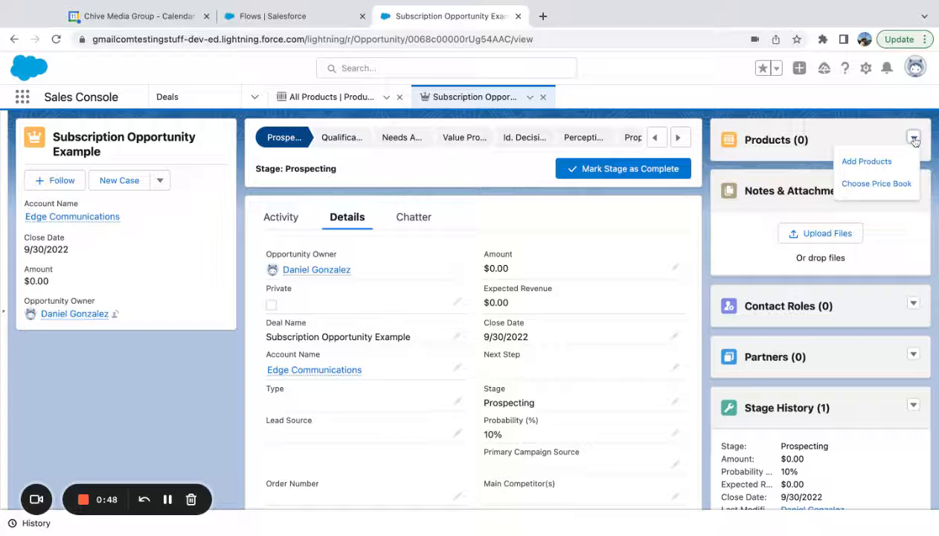
pyautogui.click(866, 160)
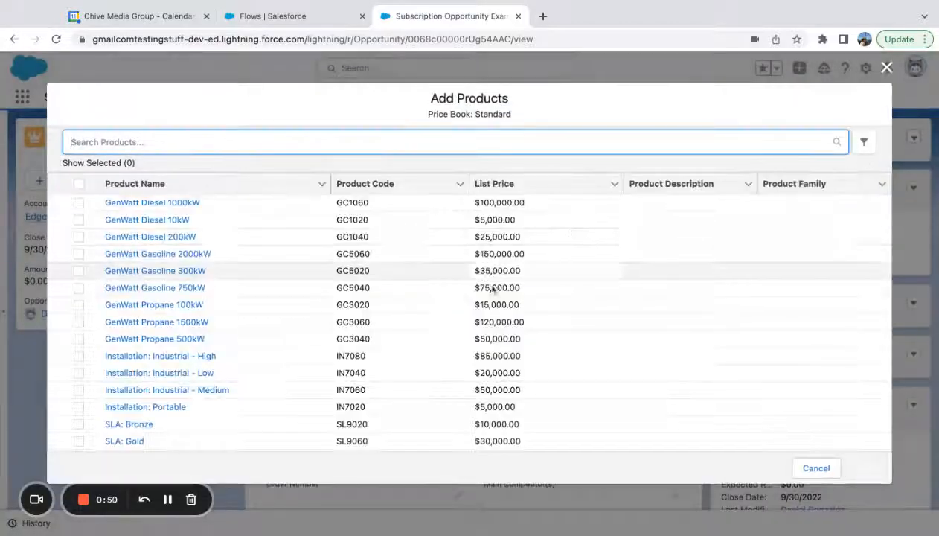
pyautogui.scroll(-3)
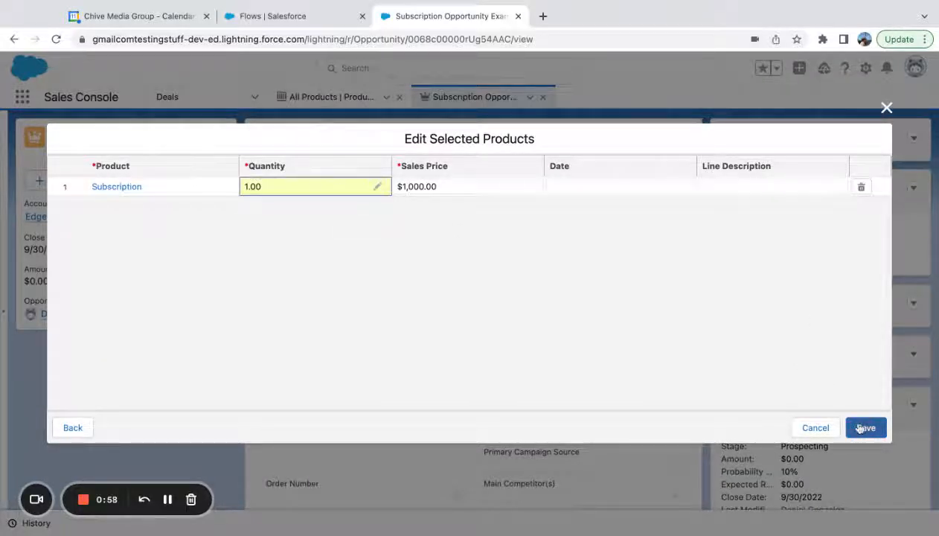
pyautogui.click(866, 427)
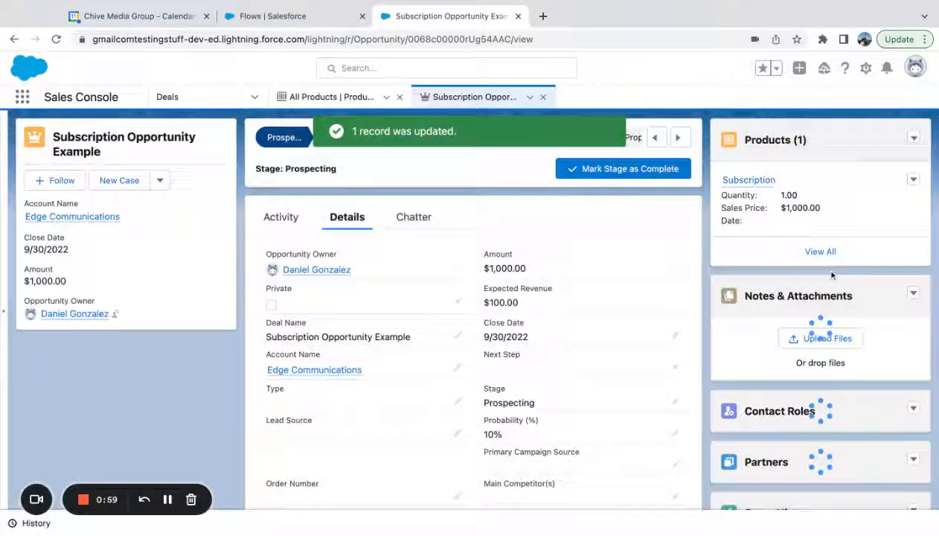
# - Inspect the Subscription line item's schedules (none) and details, then return to All Products
pyautogui.click(749, 180)
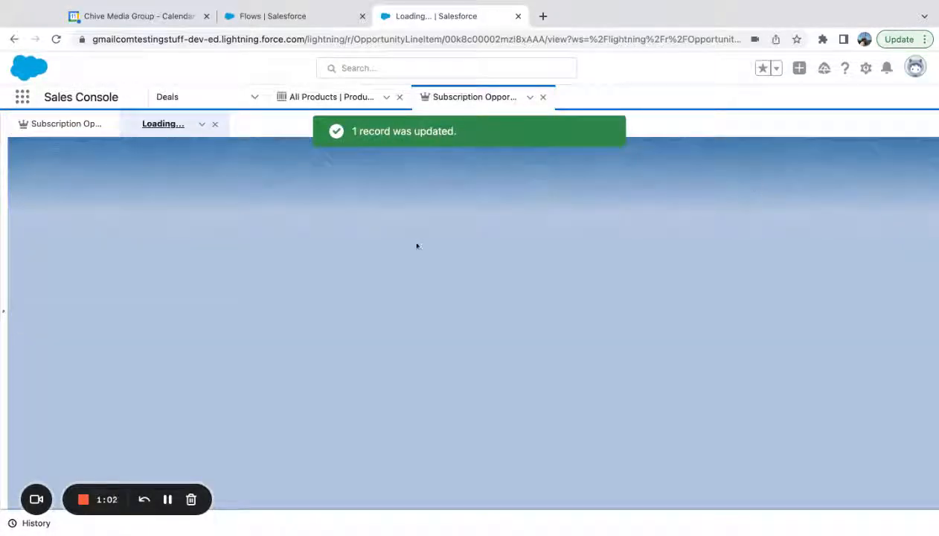
pyautogui.moveTo(372, 184)
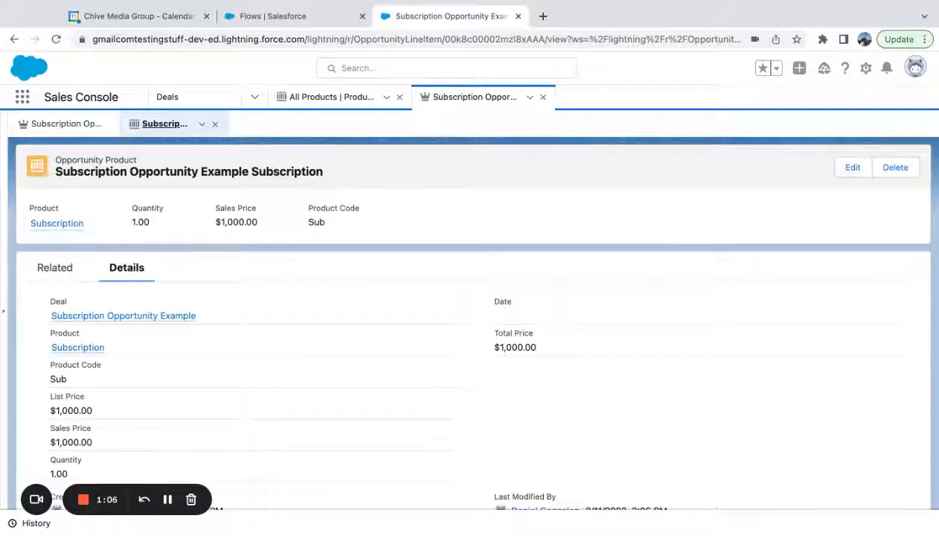
pyautogui.click(56, 267)
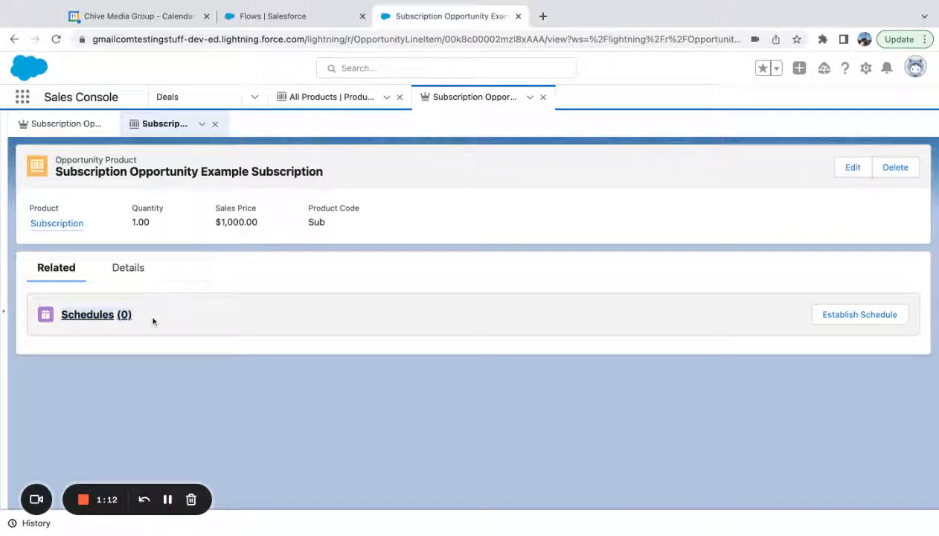
pyautogui.click(128, 267)
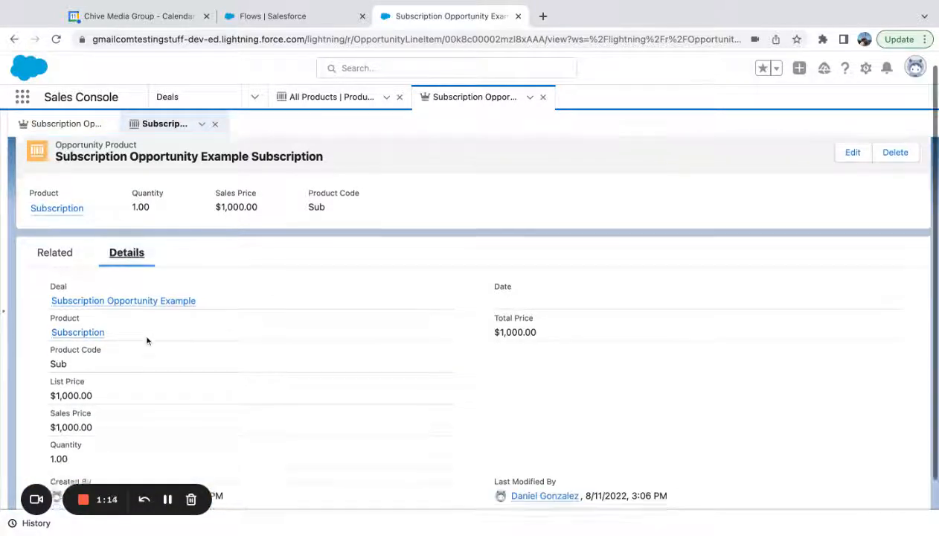
pyautogui.scroll(-3)
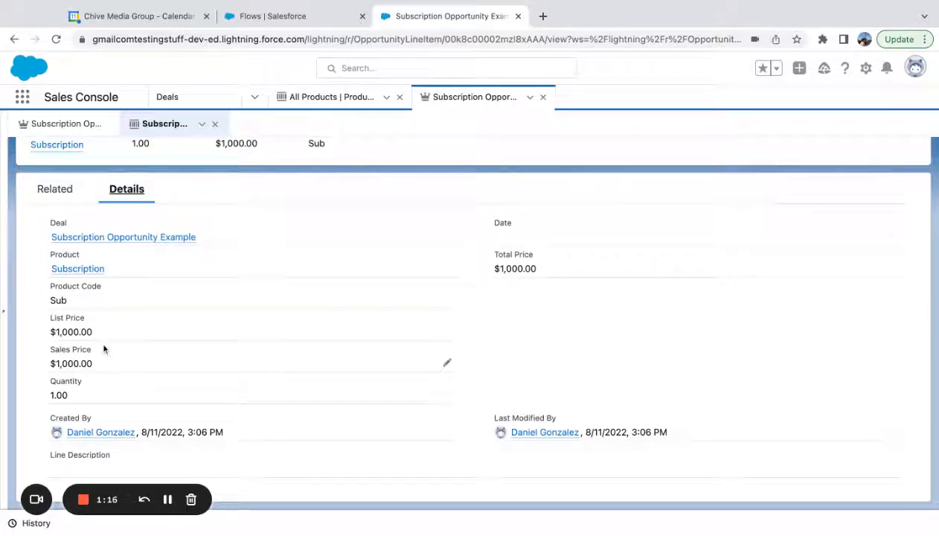
pyautogui.scroll(3)
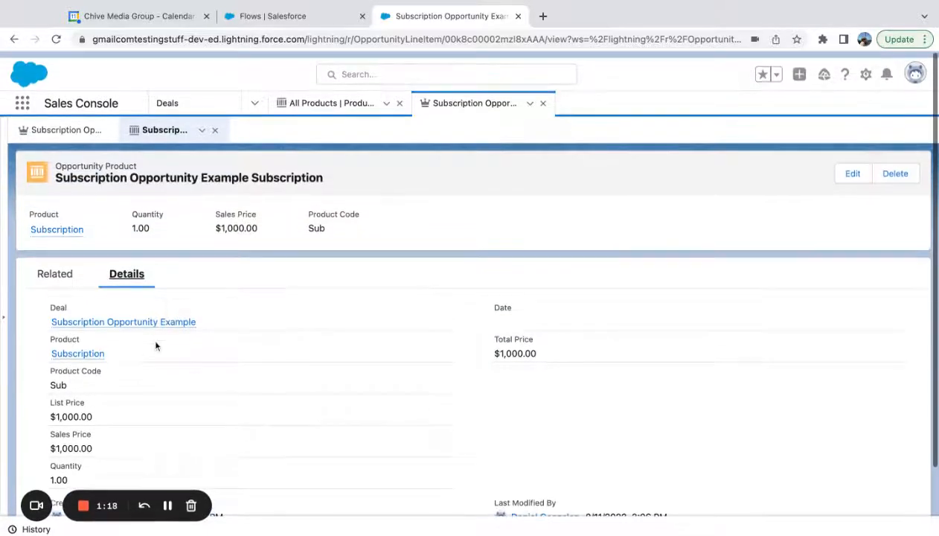
pyautogui.click(331, 97)
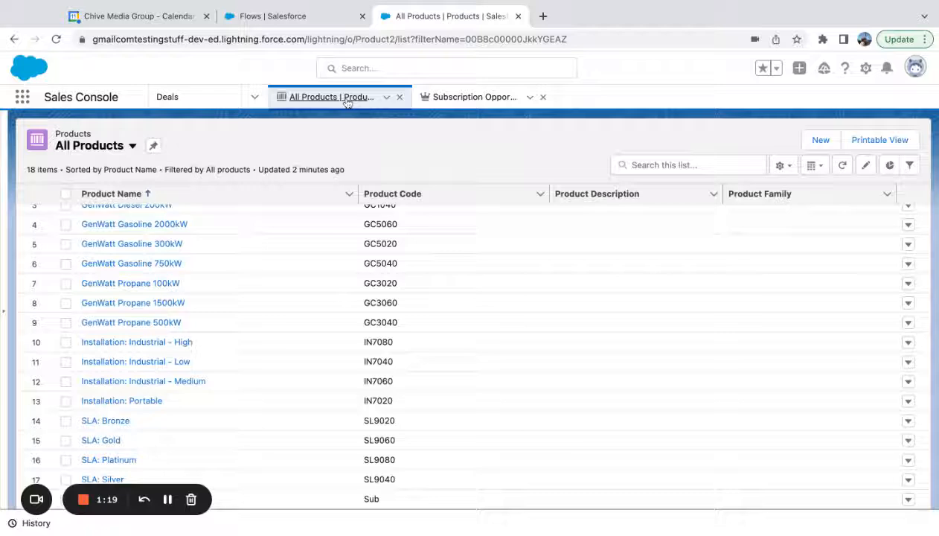
pyautogui.moveTo(382, 381)
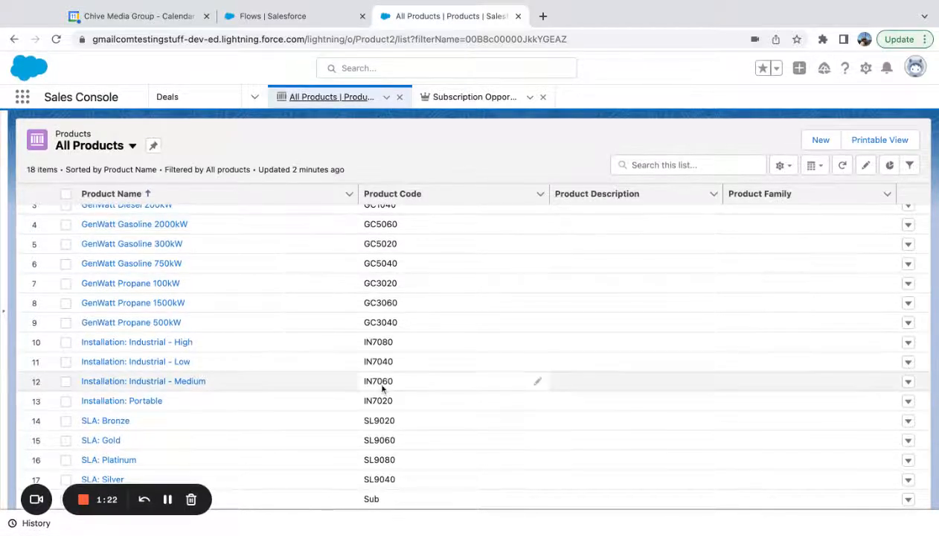
pyautogui.moveTo(504, 283)
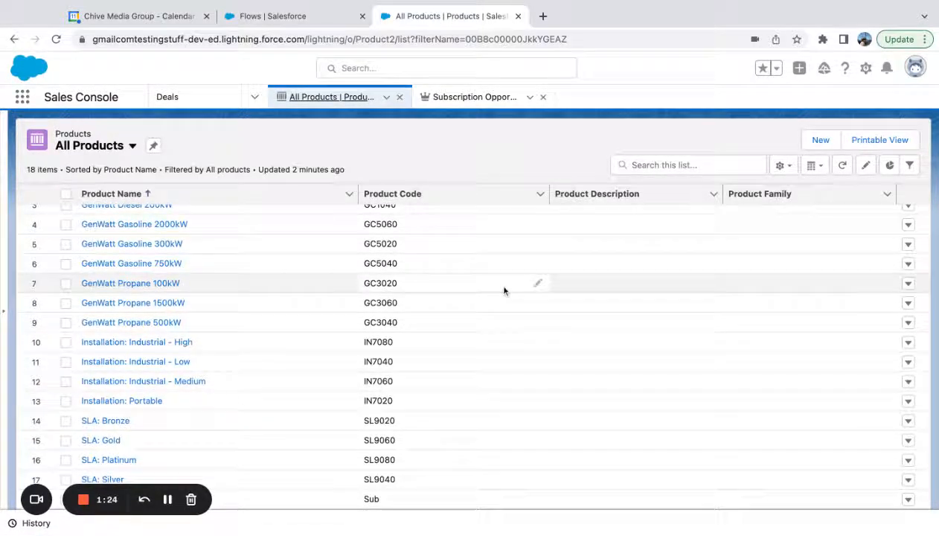
# - Search the product list for 'sub' and open the Subscription product record for editing
pyautogui.write('sub')
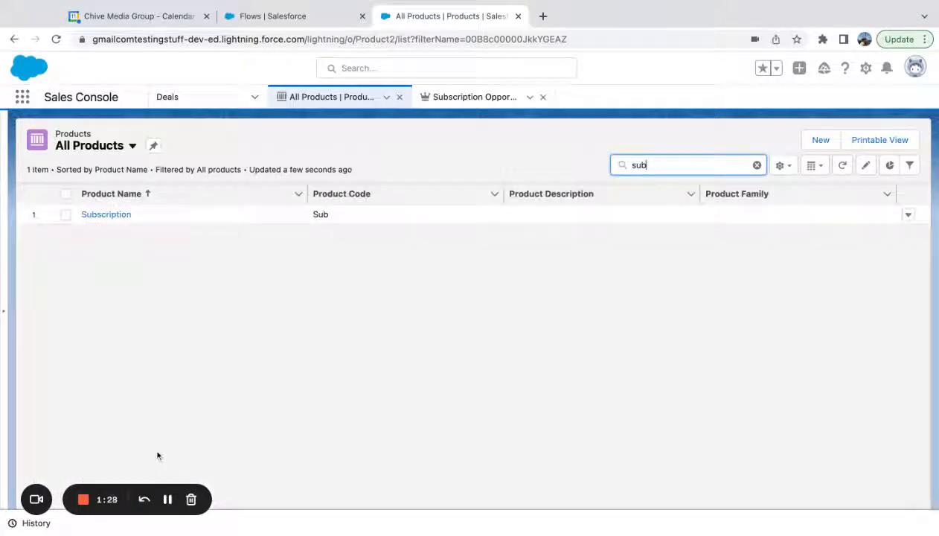
pyautogui.moveTo(105, 215)
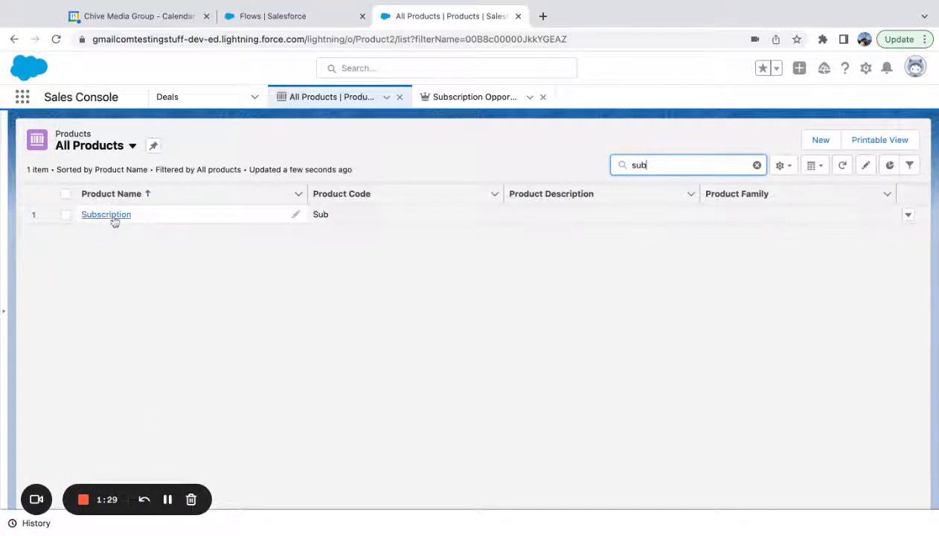
pyautogui.click(105, 214)
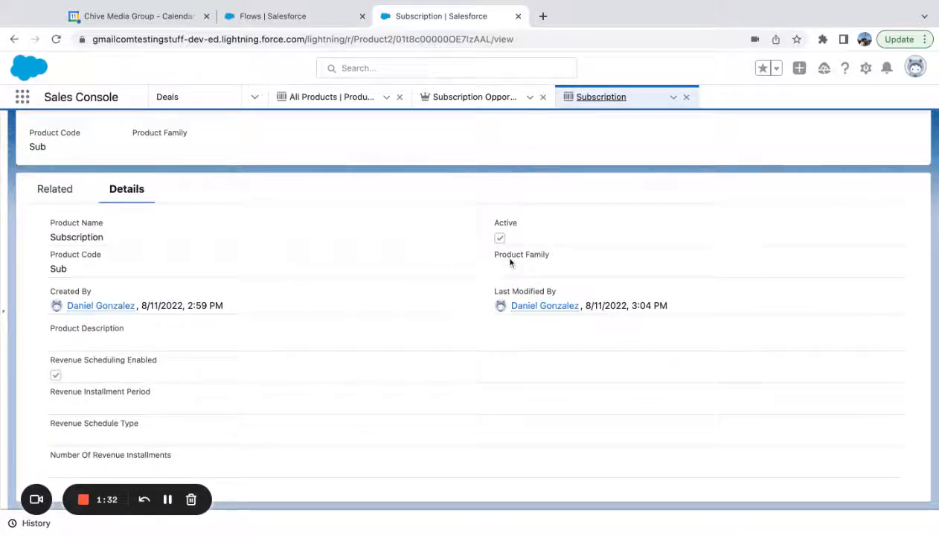
pyautogui.scroll(3)
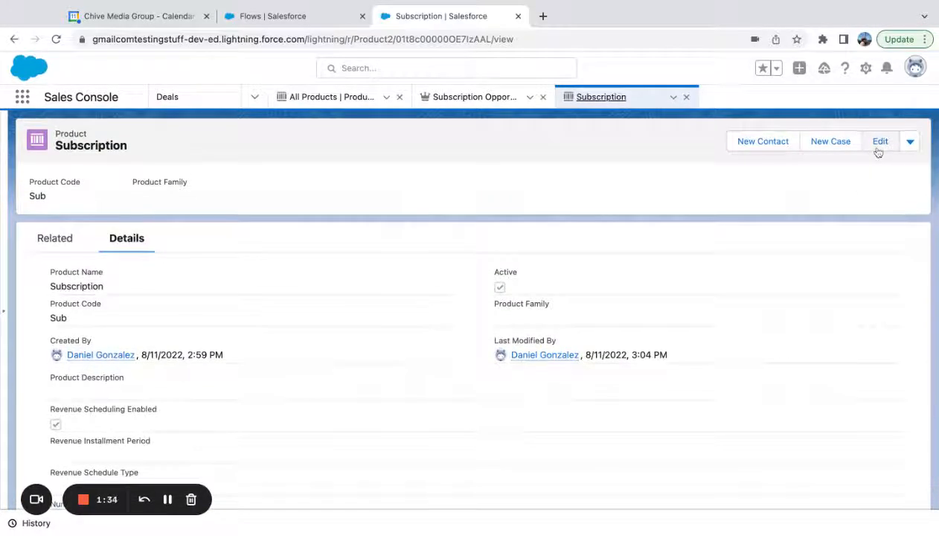
pyautogui.click(880, 140)
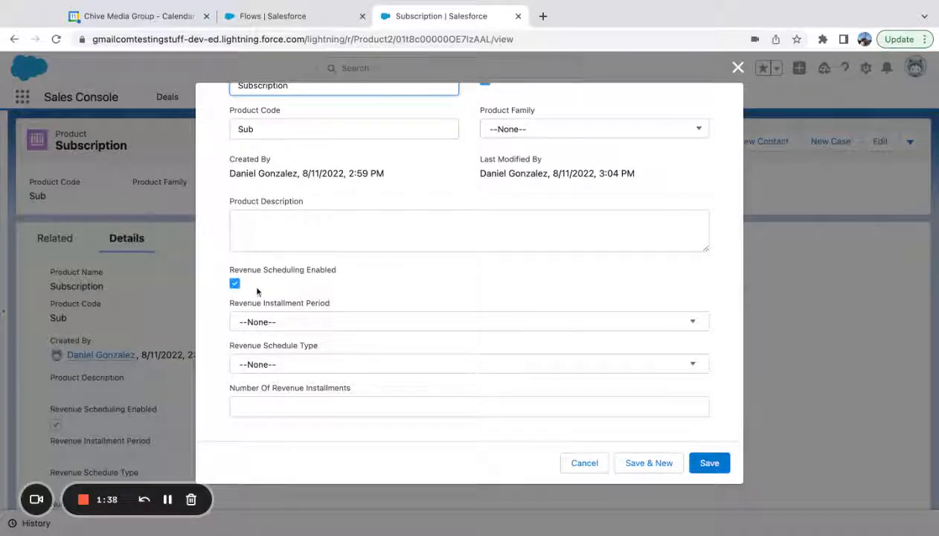
pyautogui.moveTo(320, 314)
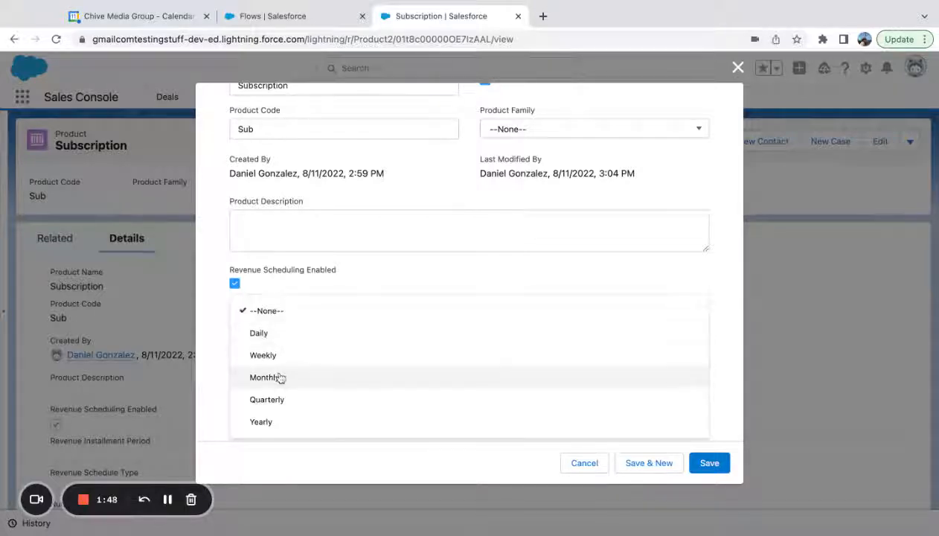
# - Give Subscription a monthly revenue schedule dividing the amount into 12 installments, and save
pyautogui.click(264, 376)
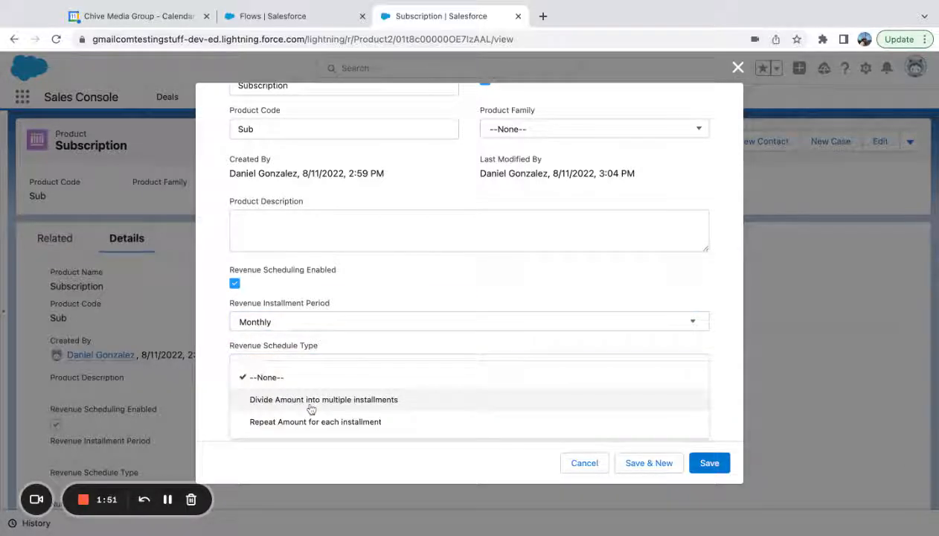
pyautogui.click(323, 398)
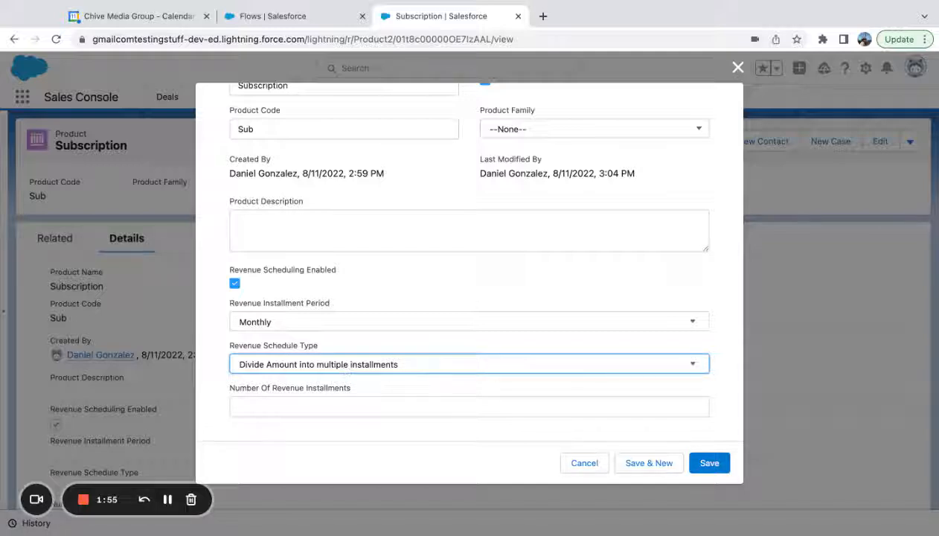
pyautogui.moveTo(318, 344)
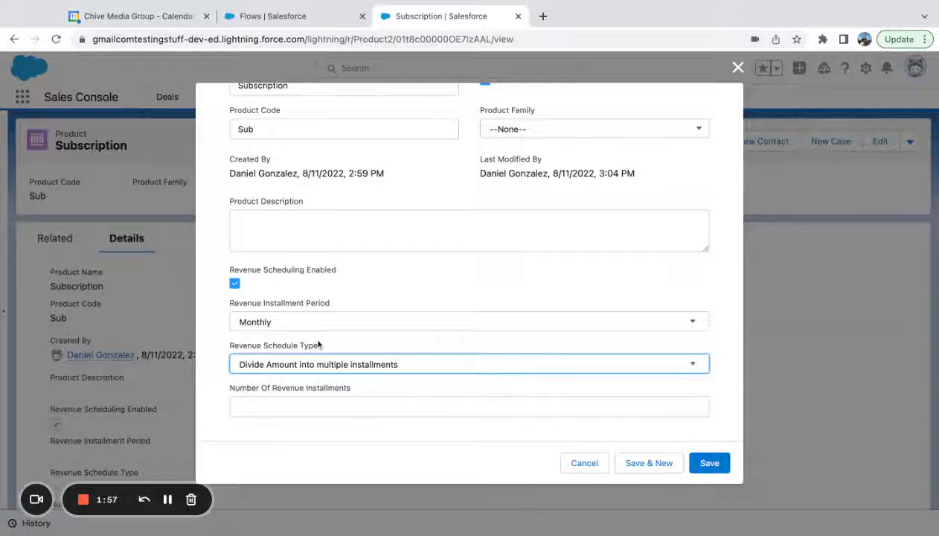
pyautogui.moveTo(350, 377)
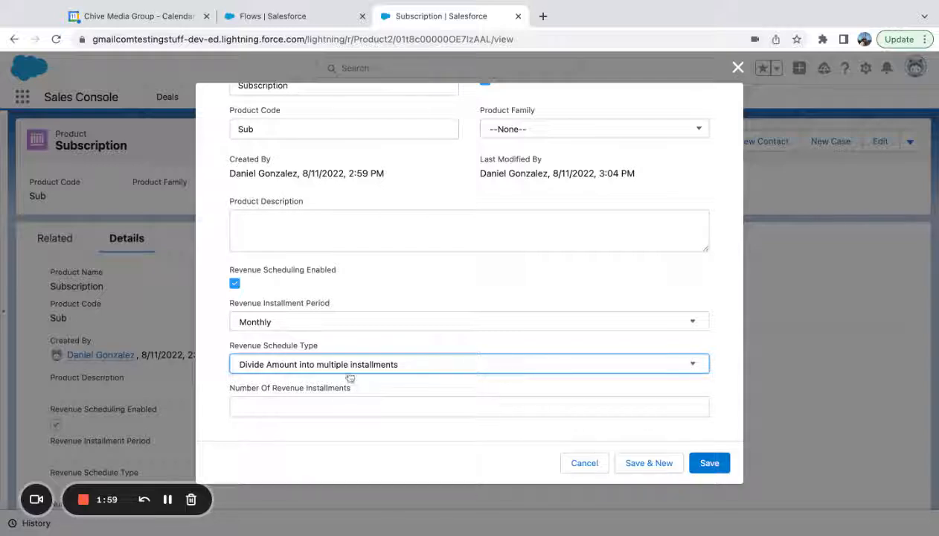
pyautogui.write('12')
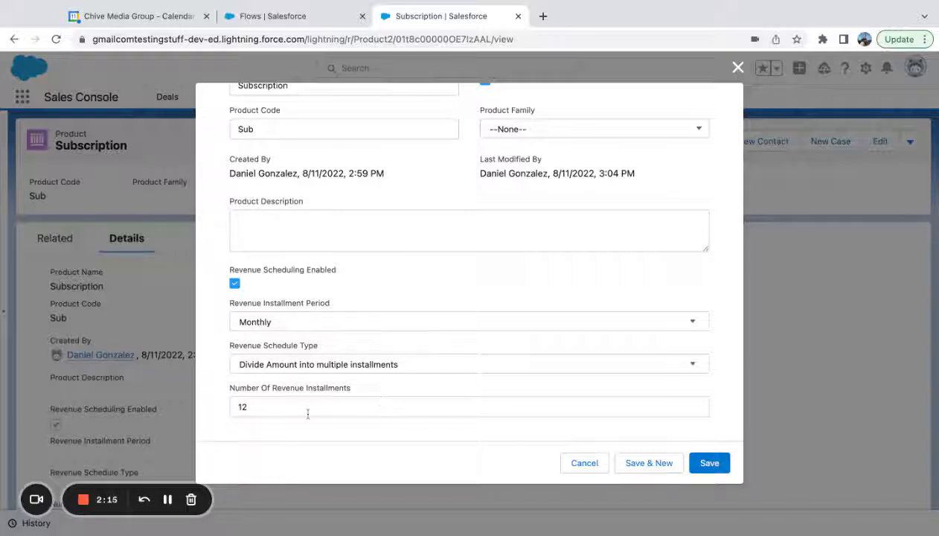
pyautogui.click(709, 462)
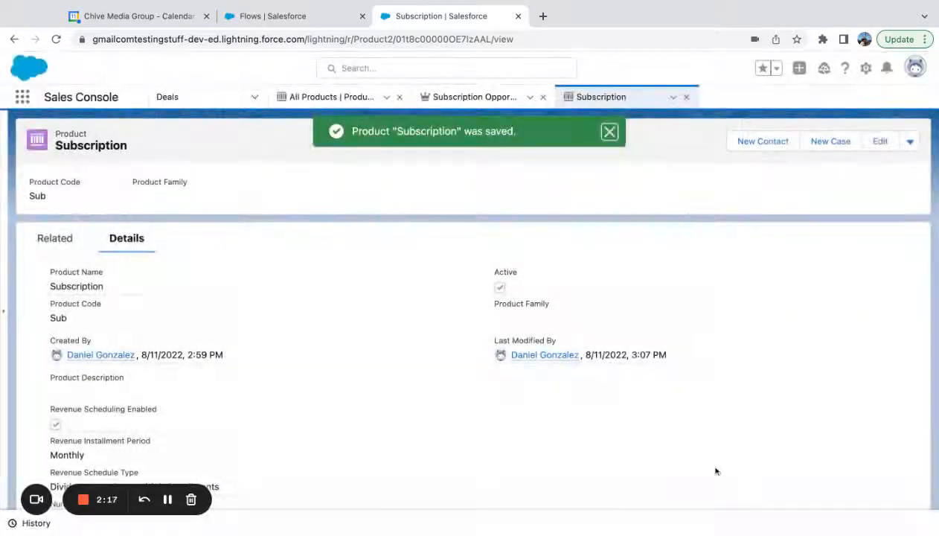
# - Add a second Subscription line priced at $12,000, raising the opportunity amount to $13,000
pyautogui.click(610, 132)
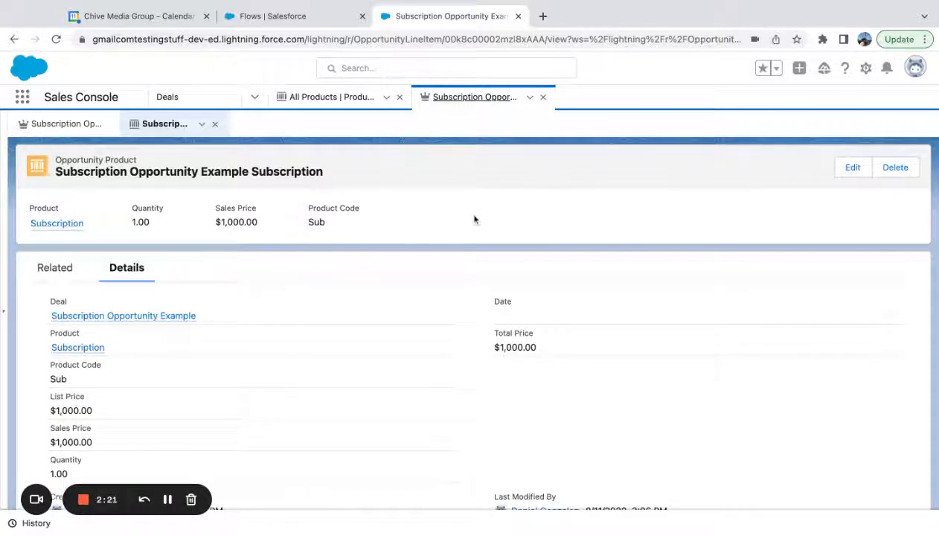
pyautogui.moveTo(245, 128)
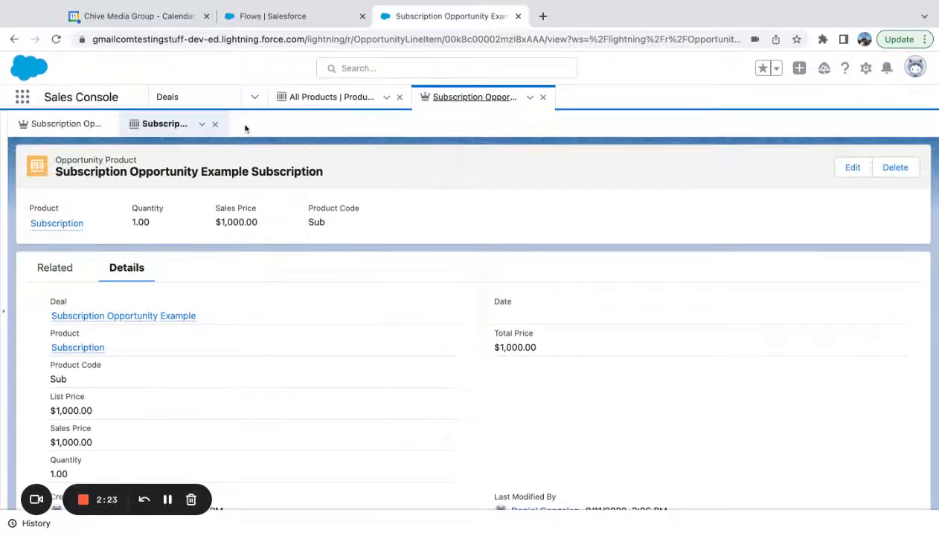
pyautogui.click(123, 314)
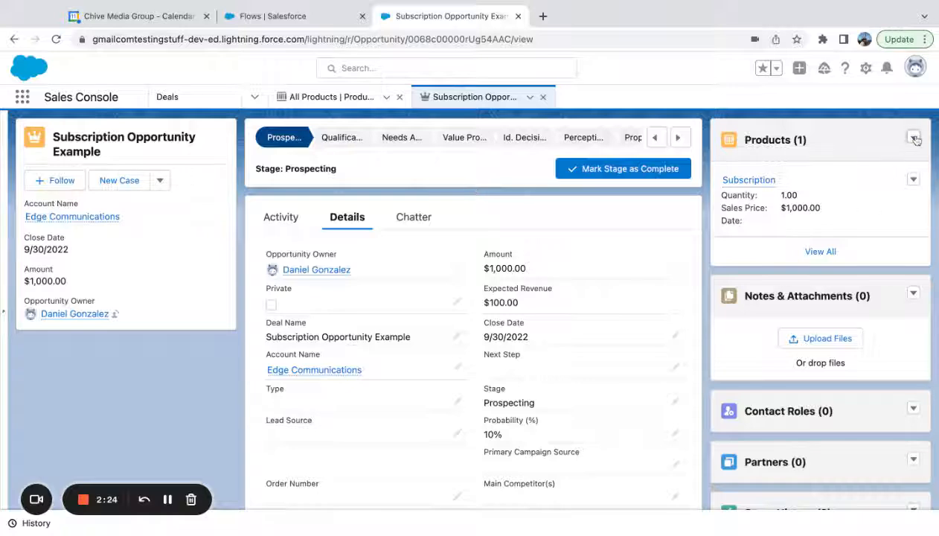
pyautogui.click(914, 139)
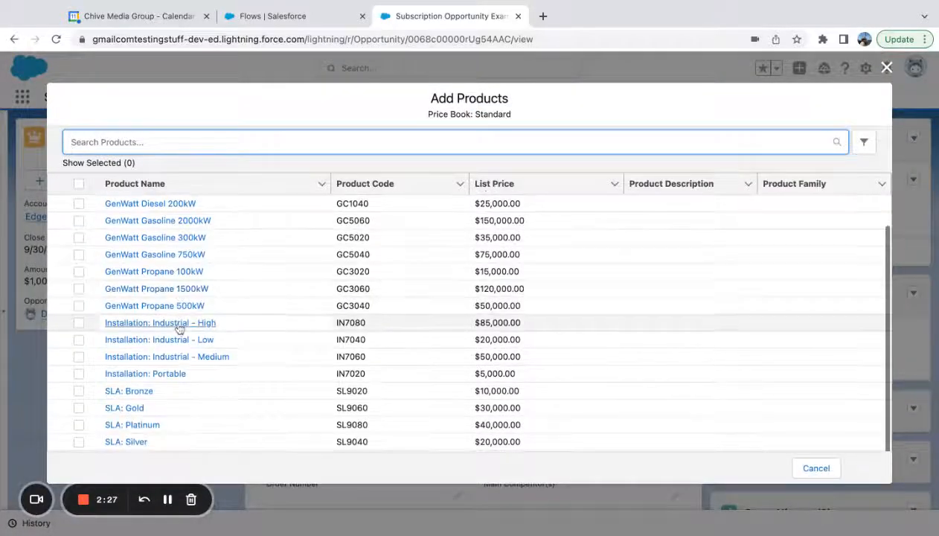
pyautogui.click(79, 441)
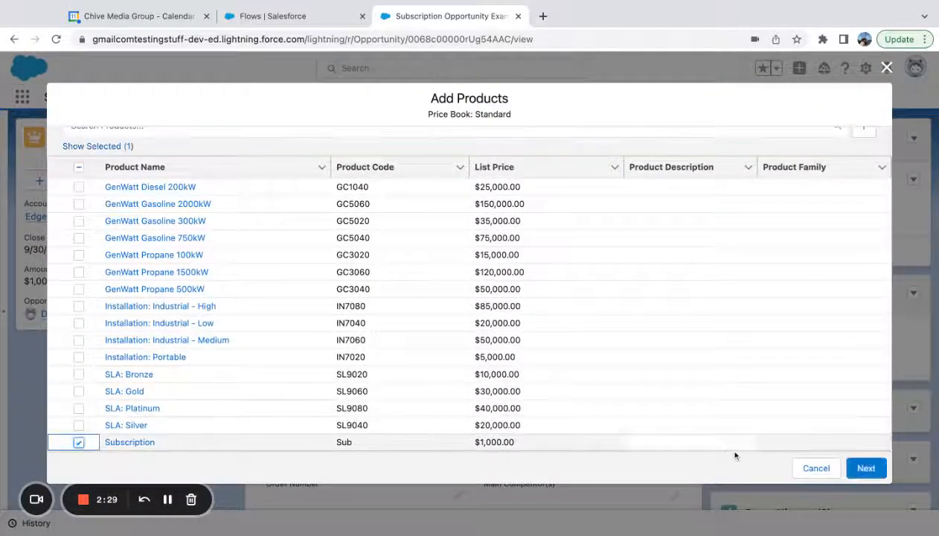
pyautogui.click(865, 467)
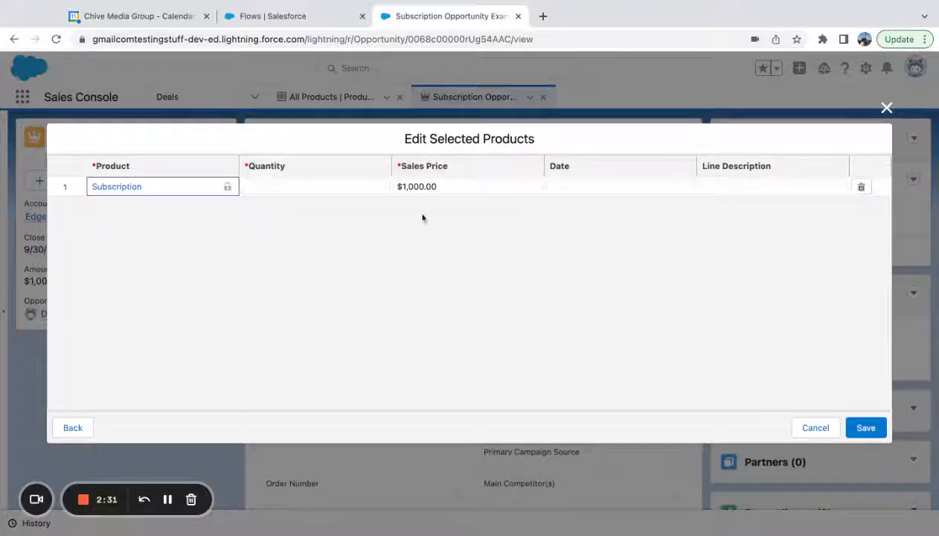
pyautogui.click(469, 187)
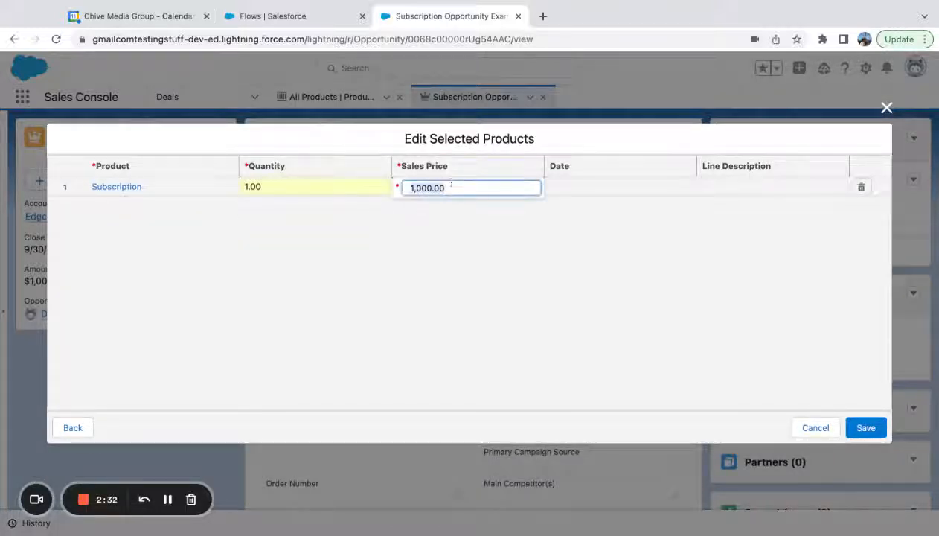
pyautogui.write('12000')
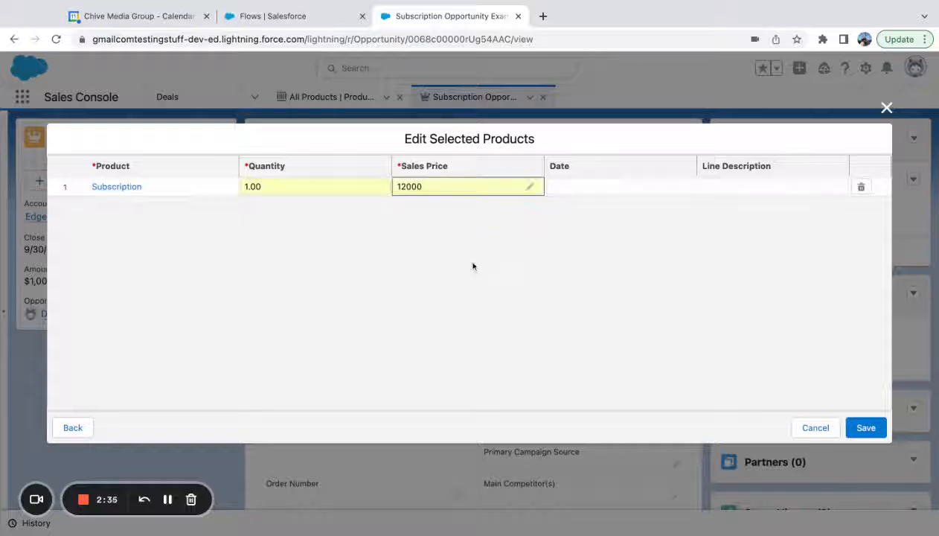
pyautogui.click(865, 427)
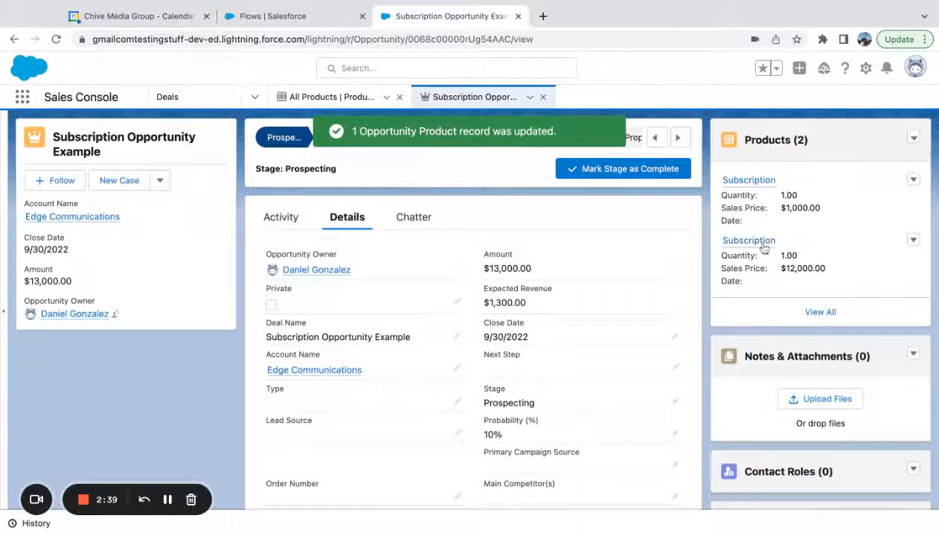
pyautogui.click(748, 239)
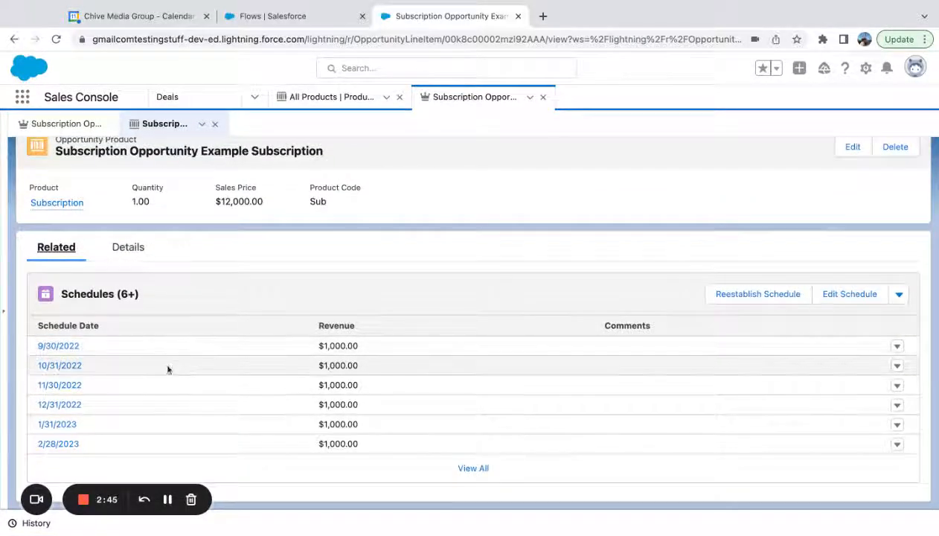
# - View all schedule entries: twelve monthly $1,000 installments through 8/31/2023
pyautogui.click(473, 467)
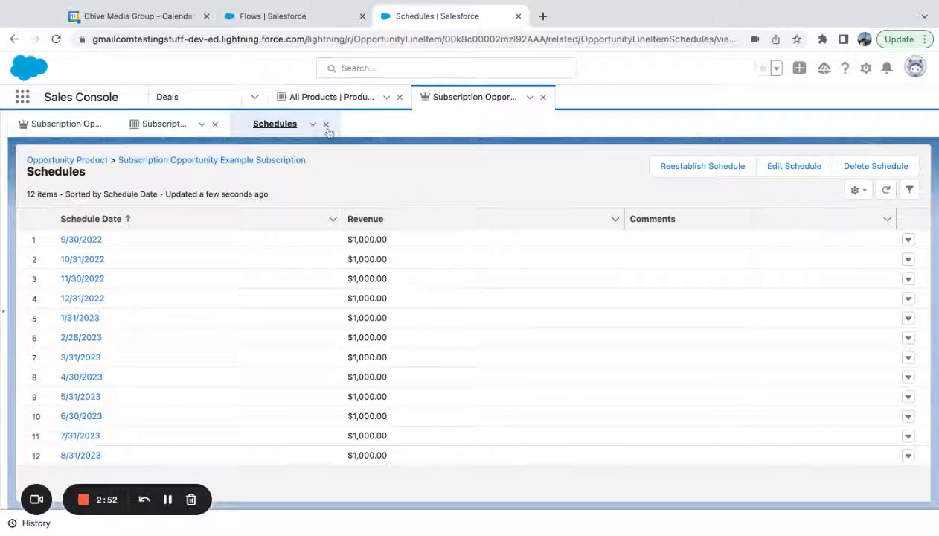
pyautogui.moveTo(326, 159)
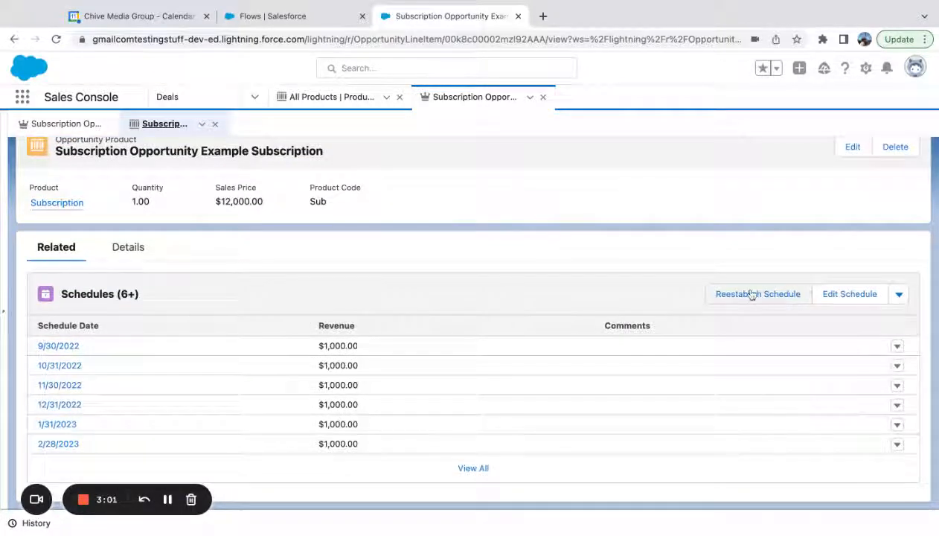
pyautogui.moveTo(922, 312)
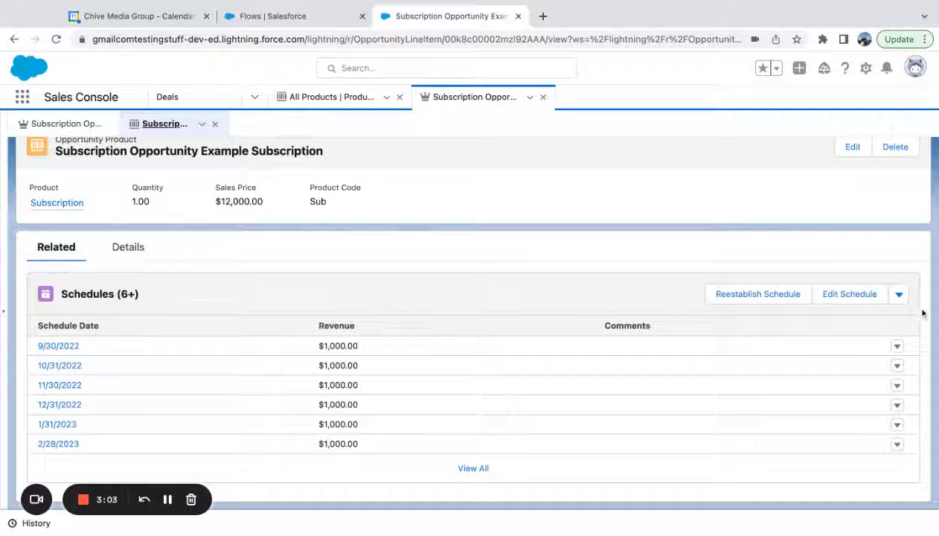
pyautogui.moveTo(260, 302)
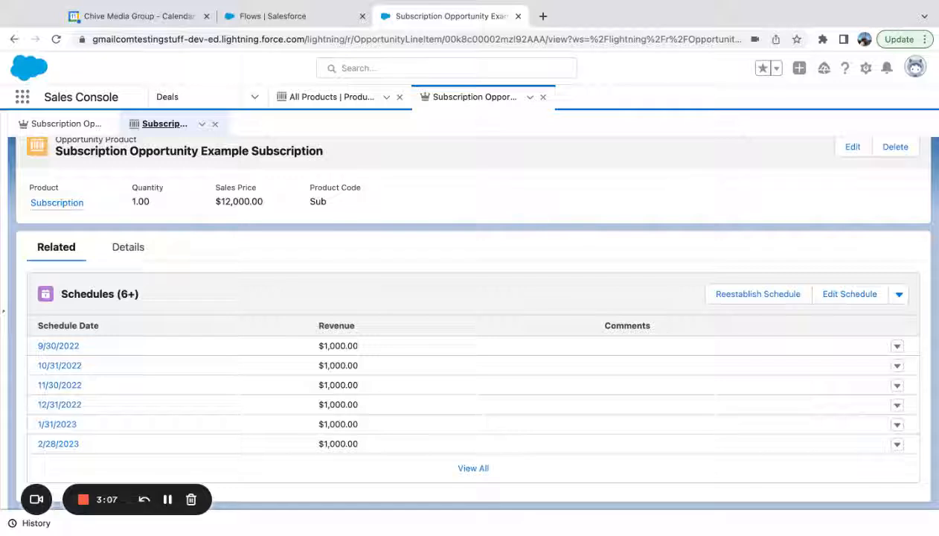
pyautogui.moveTo(282, 334)
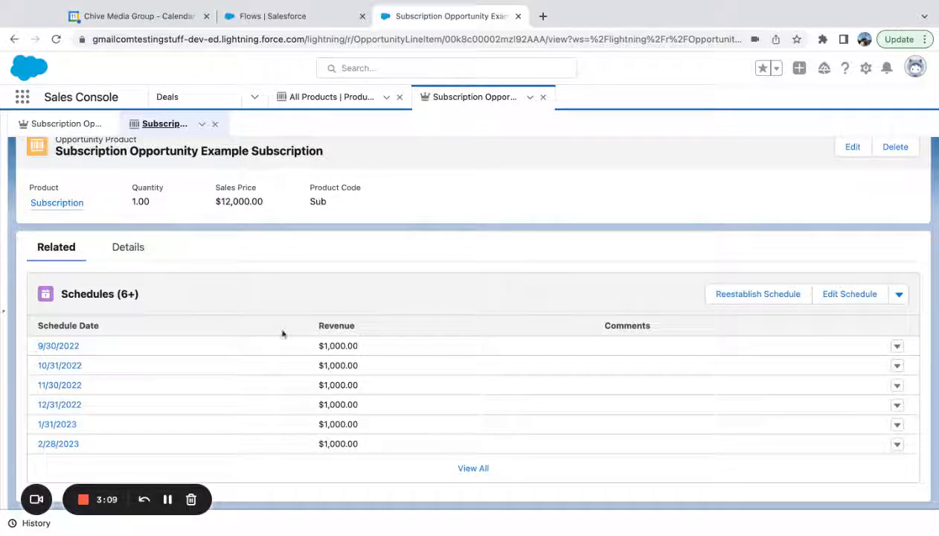
pyautogui.moveTo(221, 327)
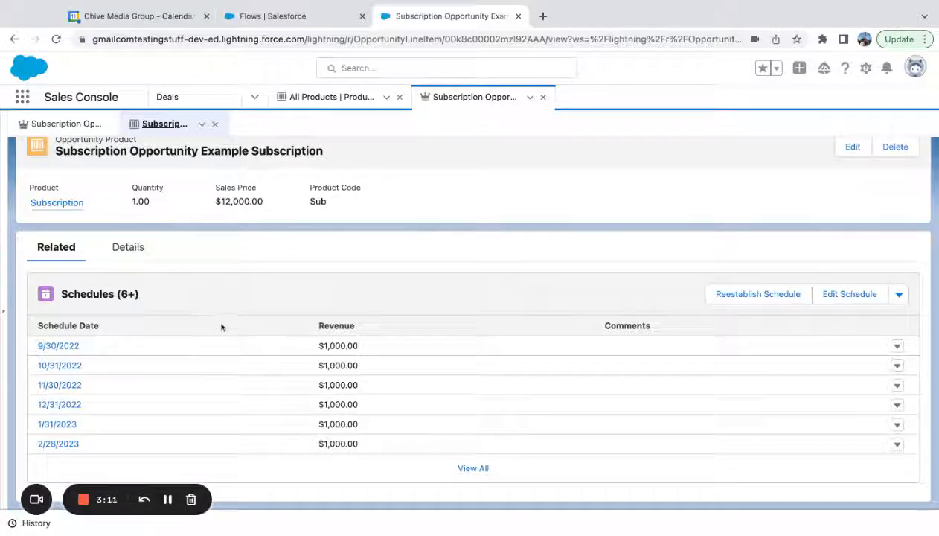
pyautogui.moveTo(64, 404)
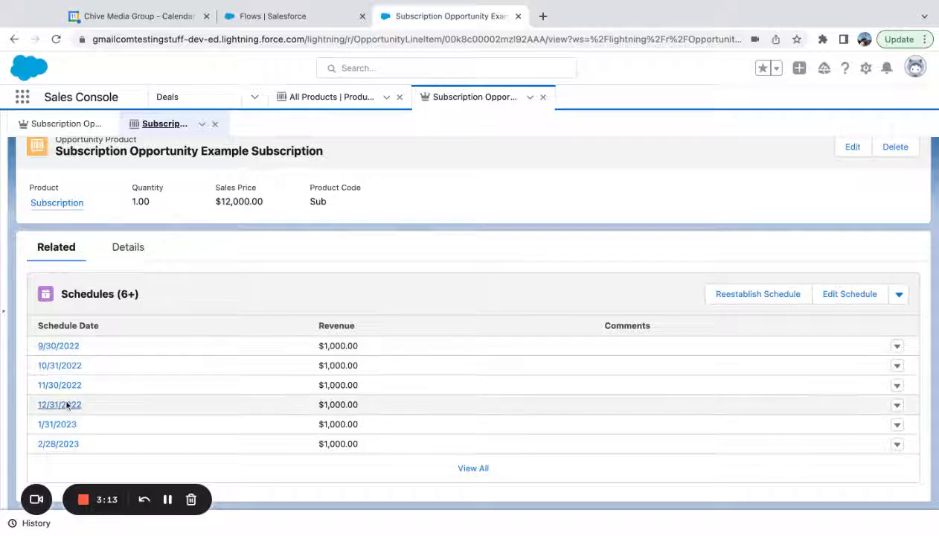
pyautogui.moveTo(125, 289)
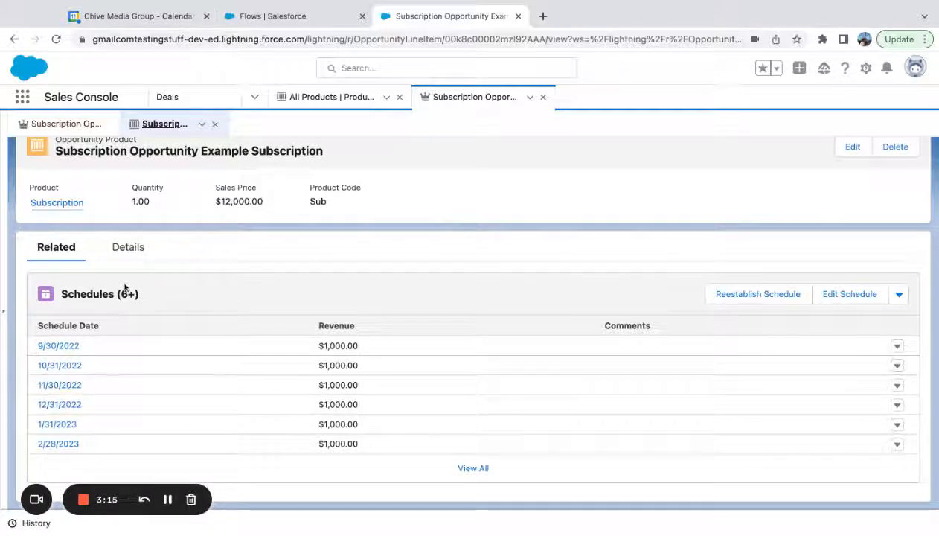